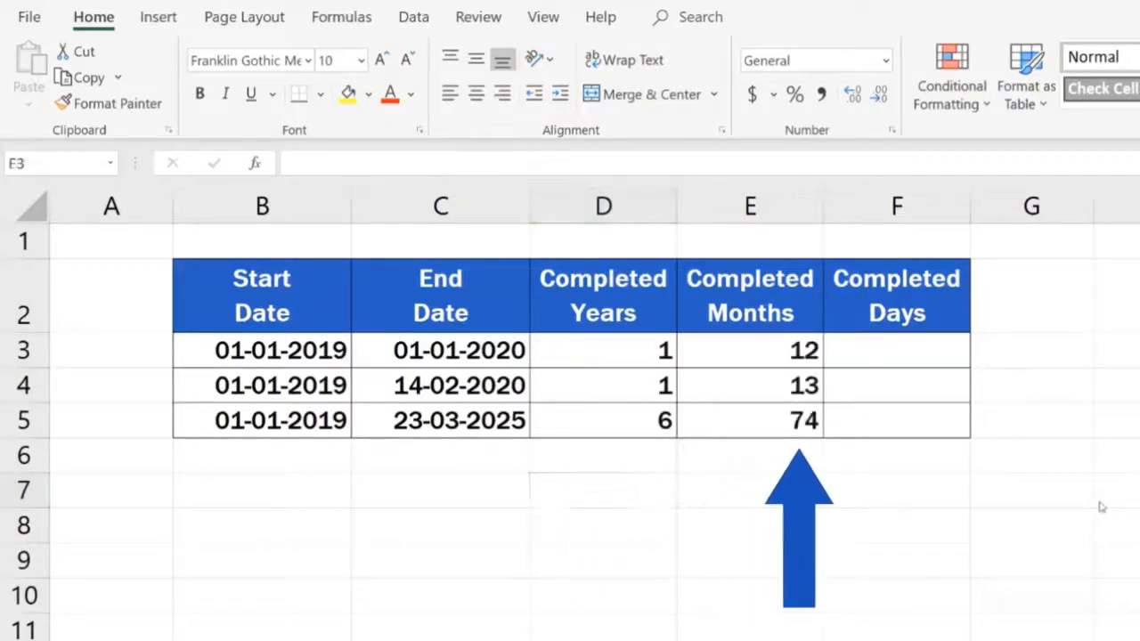
Step: Select the Completed Days area, leaving D3:F5 empty beside the start and end dates
left_click(895, 524)
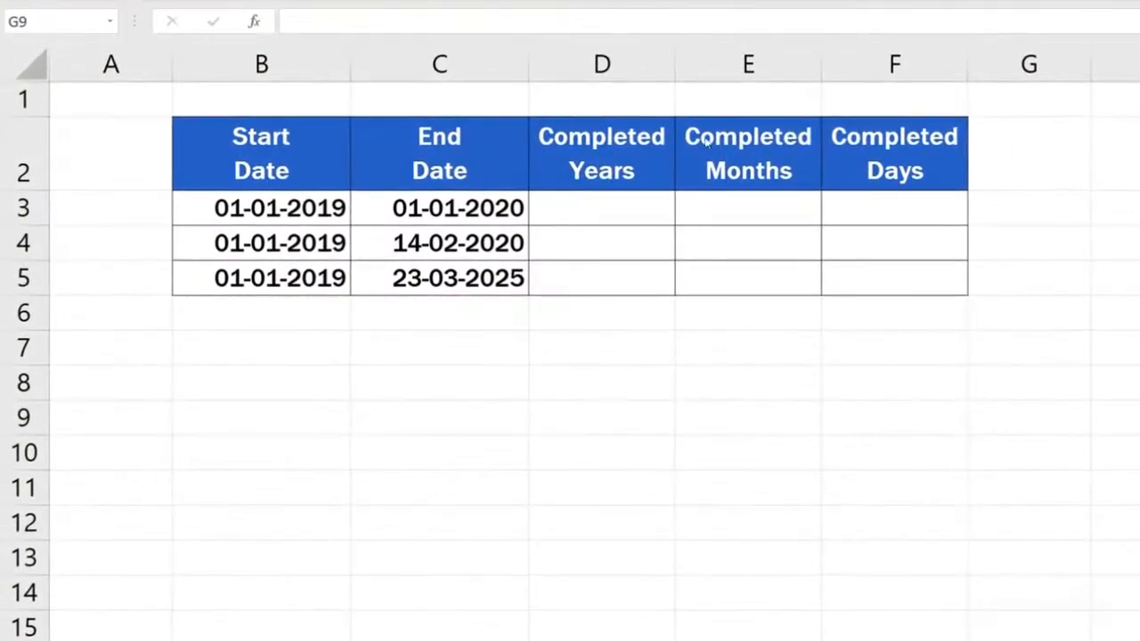
Step: Enter =DATEDIF(B3,C3,"Y") in D3 so it returns 1 completed year
left_click(602, 207)
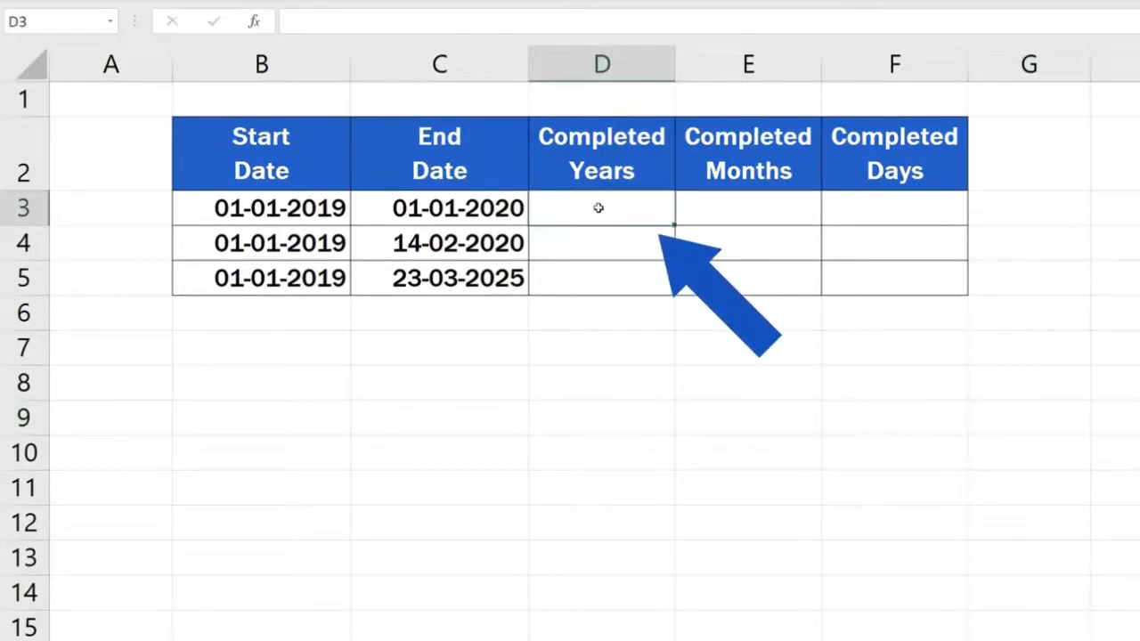
type("=")
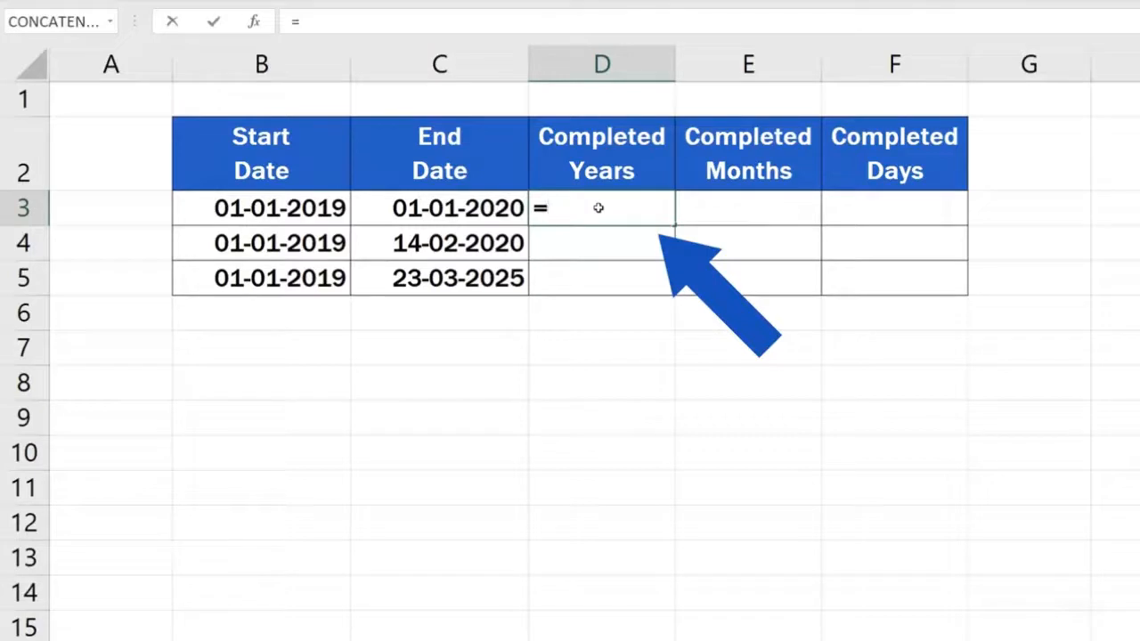
type("datedif")
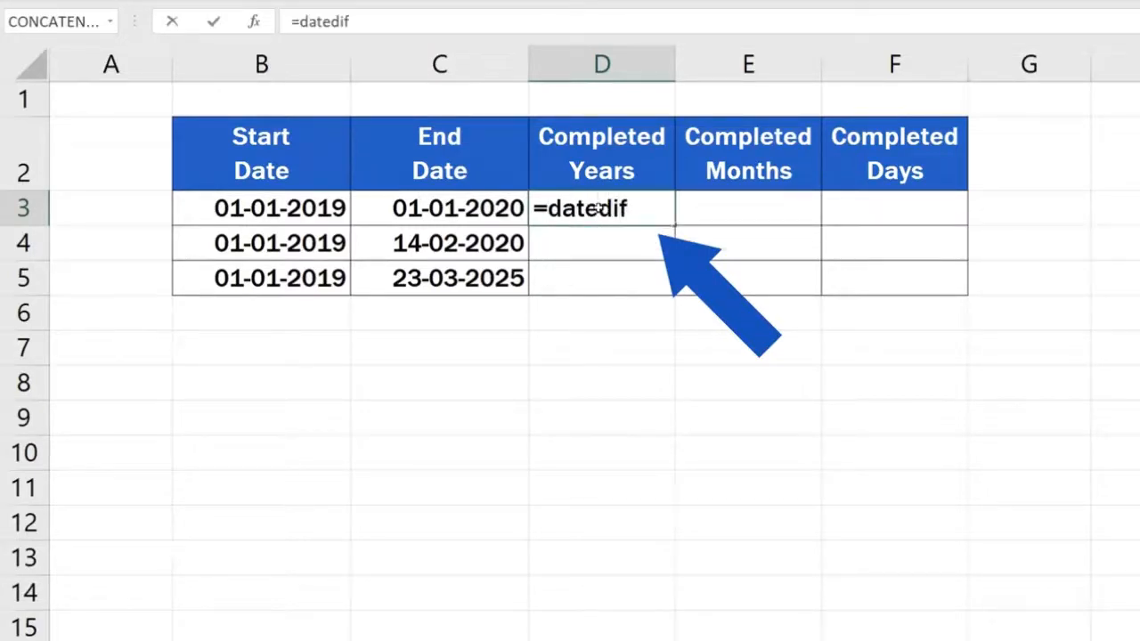
type("(")
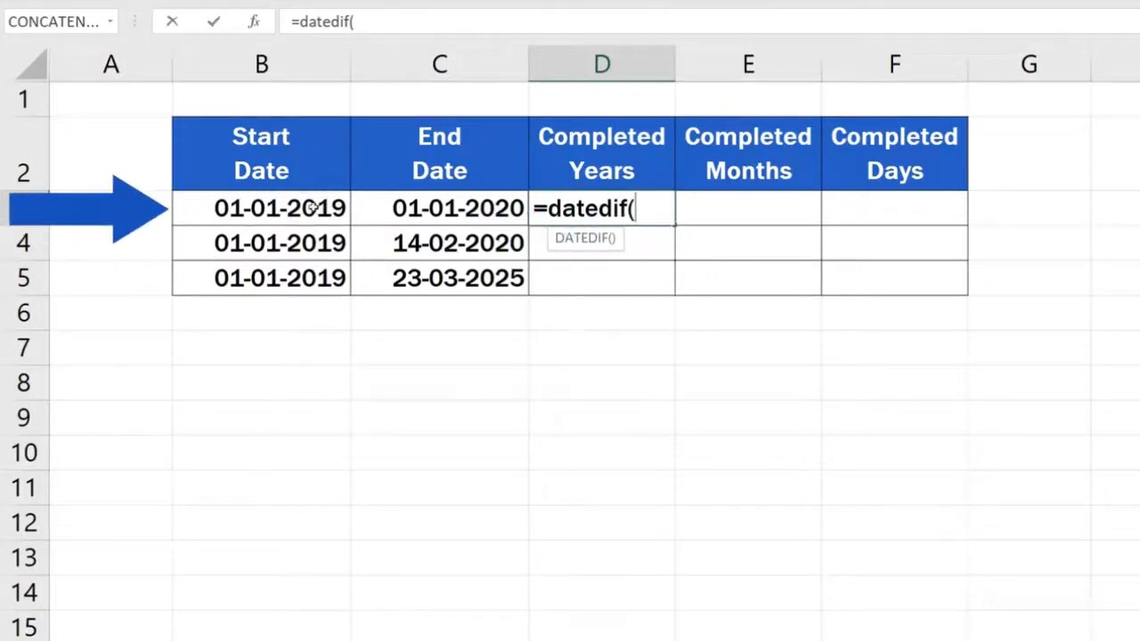
left_click(260, 206)
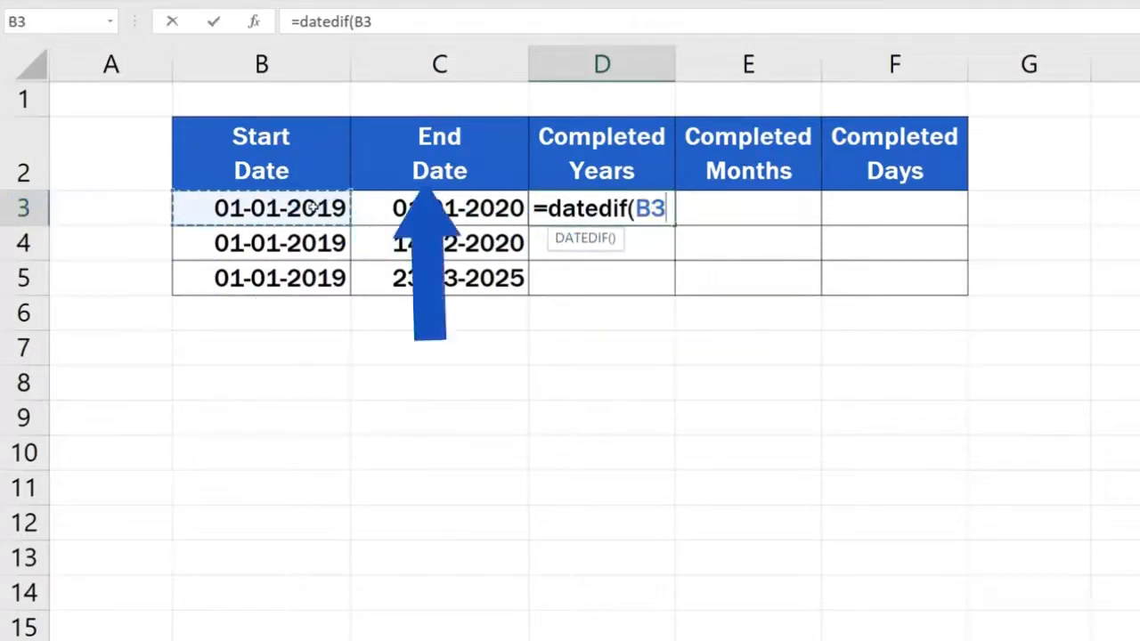
left_click(438, 207)
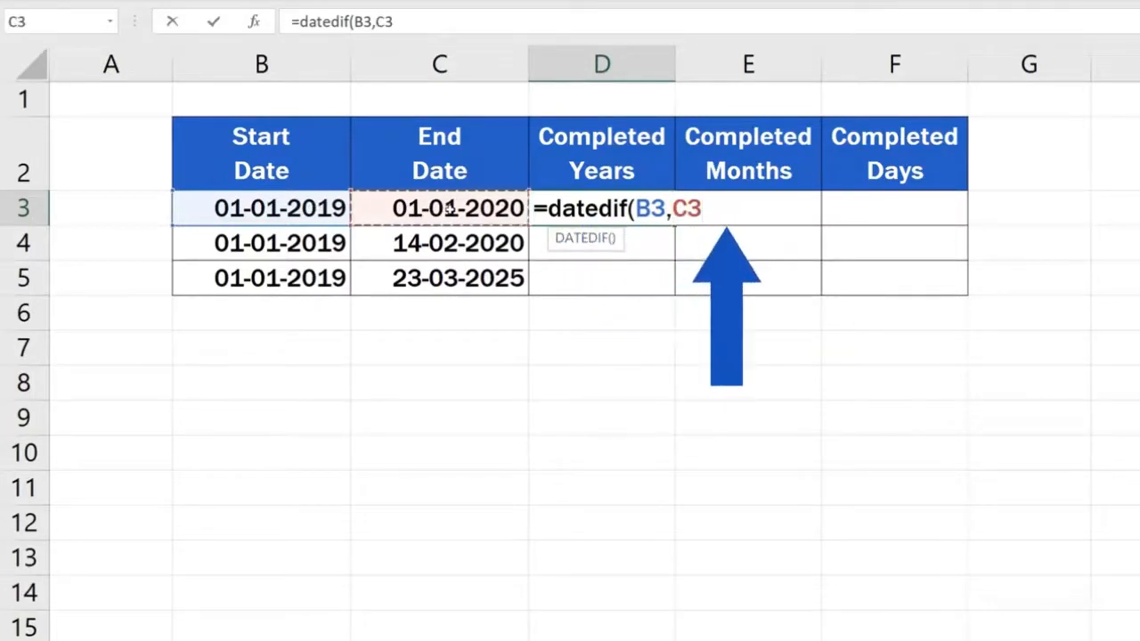
type(",")
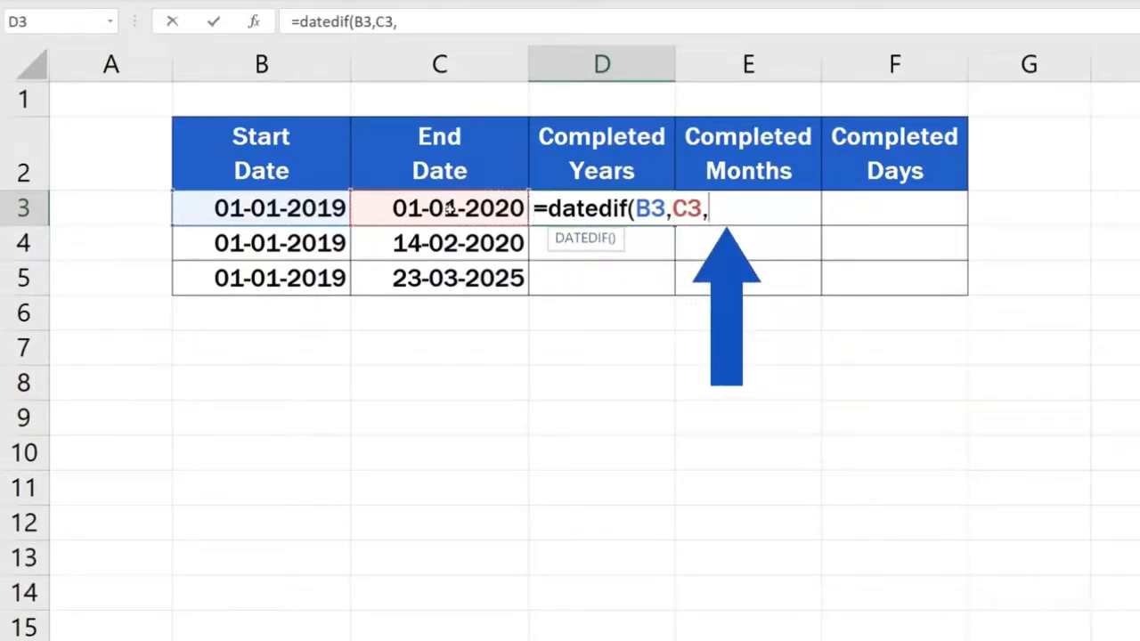
type("\"Y\"")
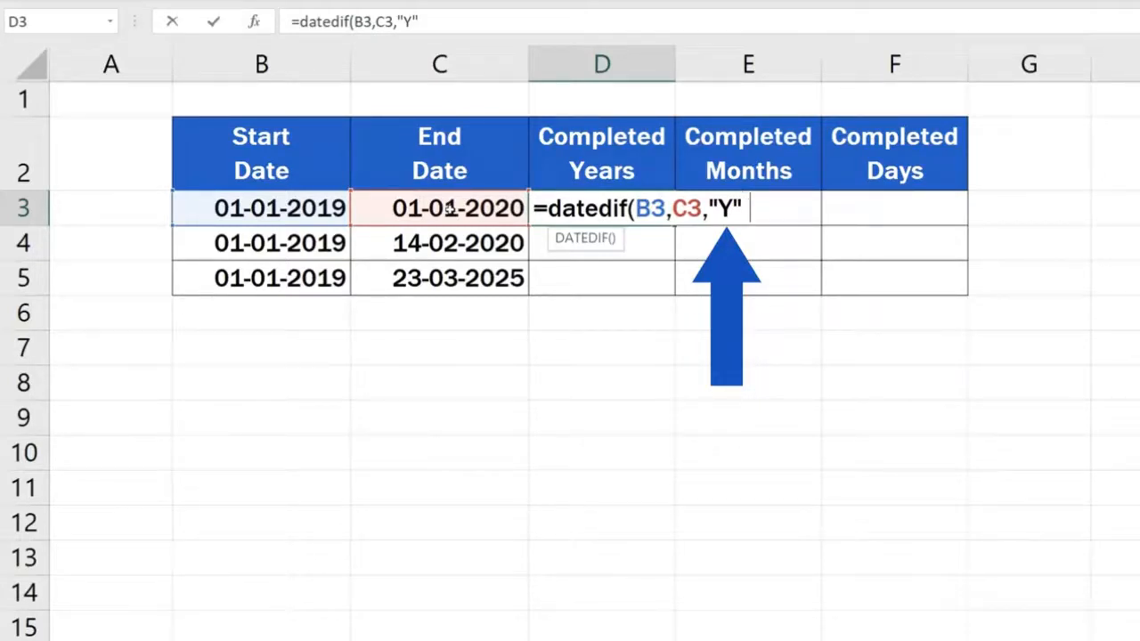
key("Enter")
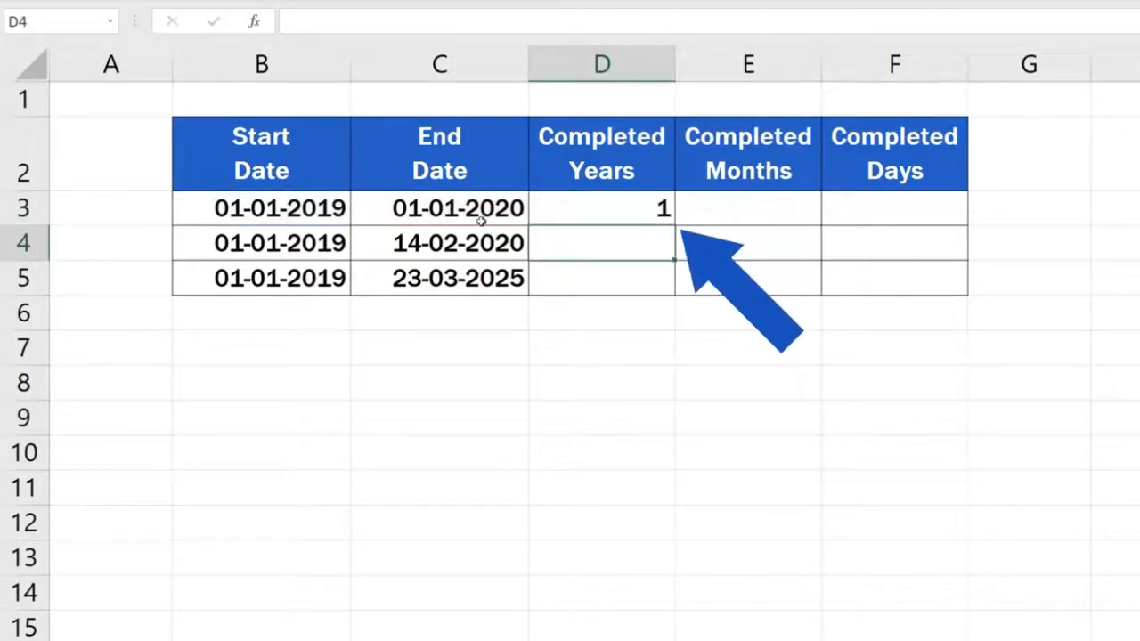
Step: Copy the D3 years formula down to D5, giving 1, 1 and 6
left_click(602, 207)
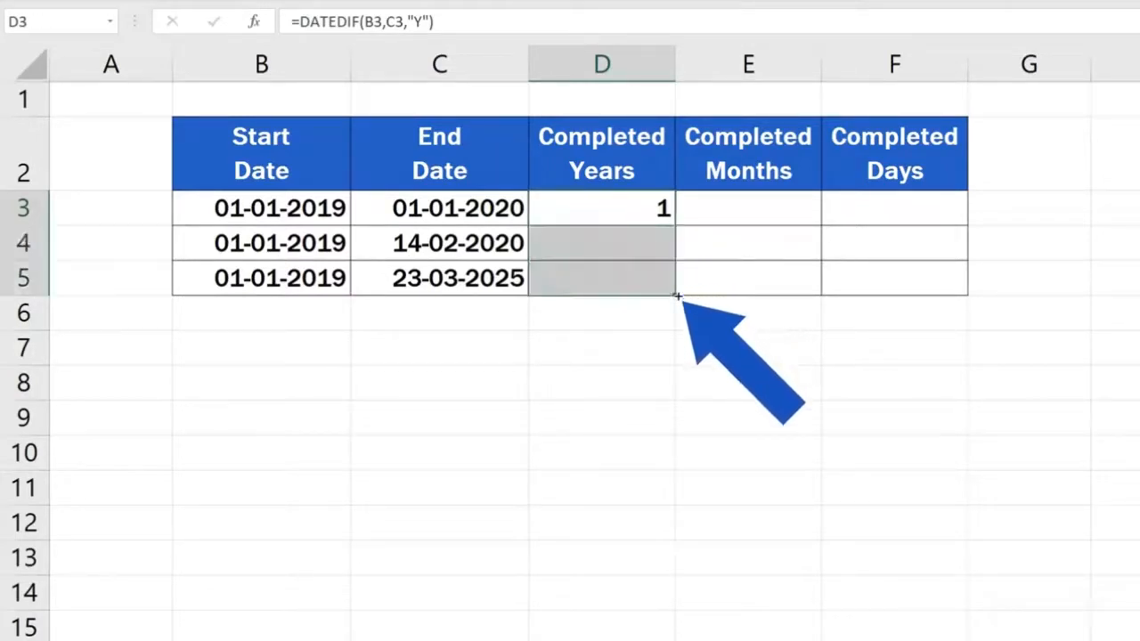
left_click_drag(675, 207, 675, 294)
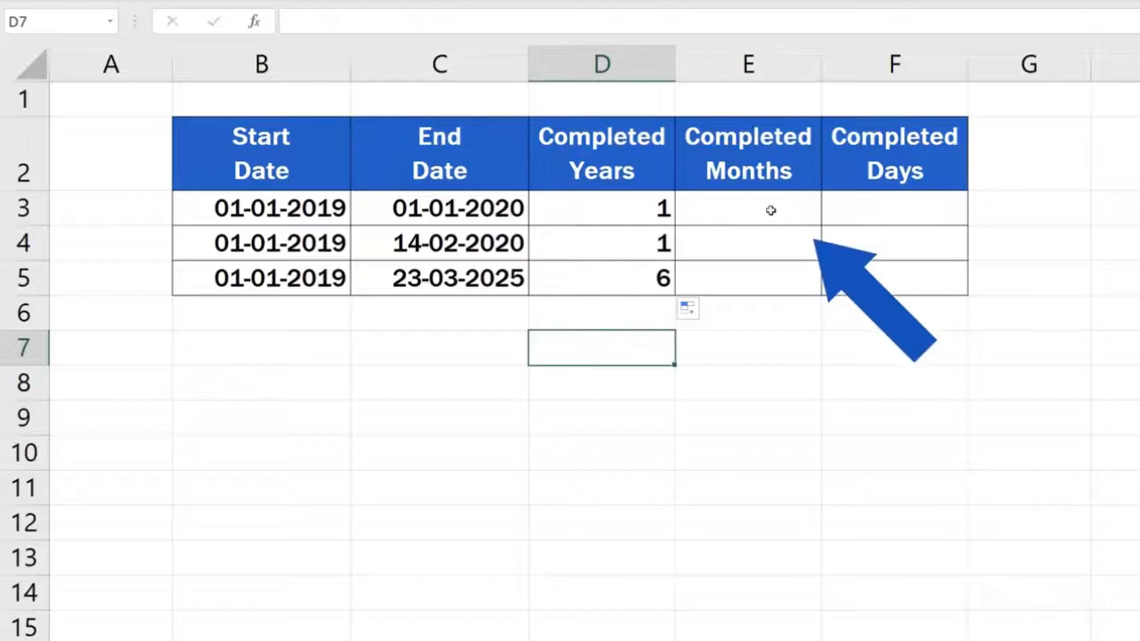
Step: Enter =DATEDIF(B3,C3,"M") in E3 for the completed months
left_click(748, 207)
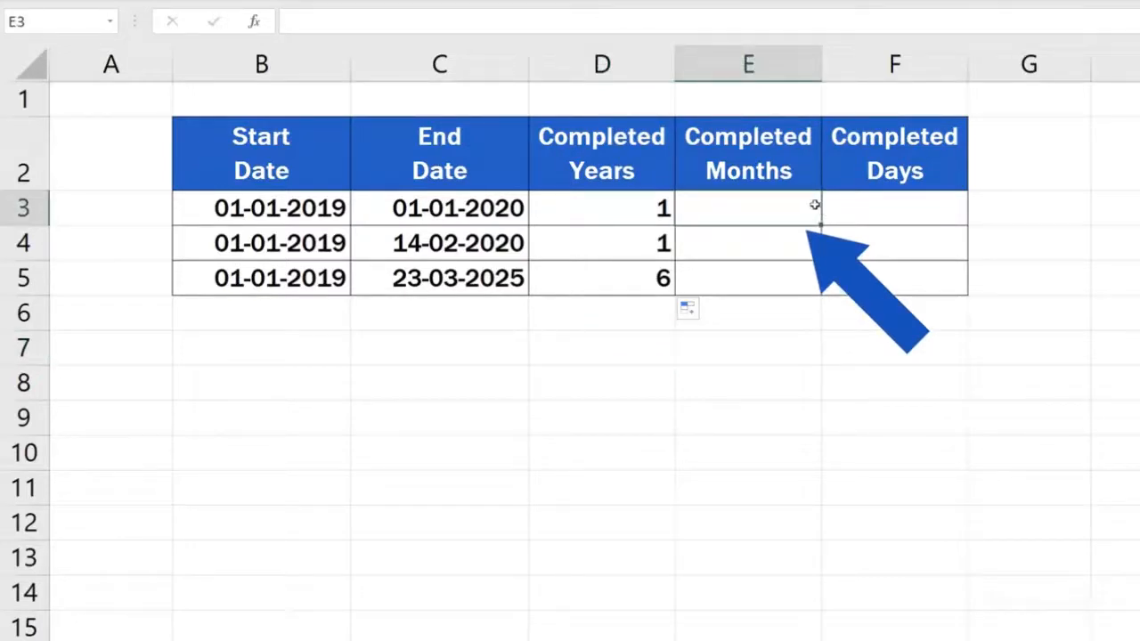
type("=dated")
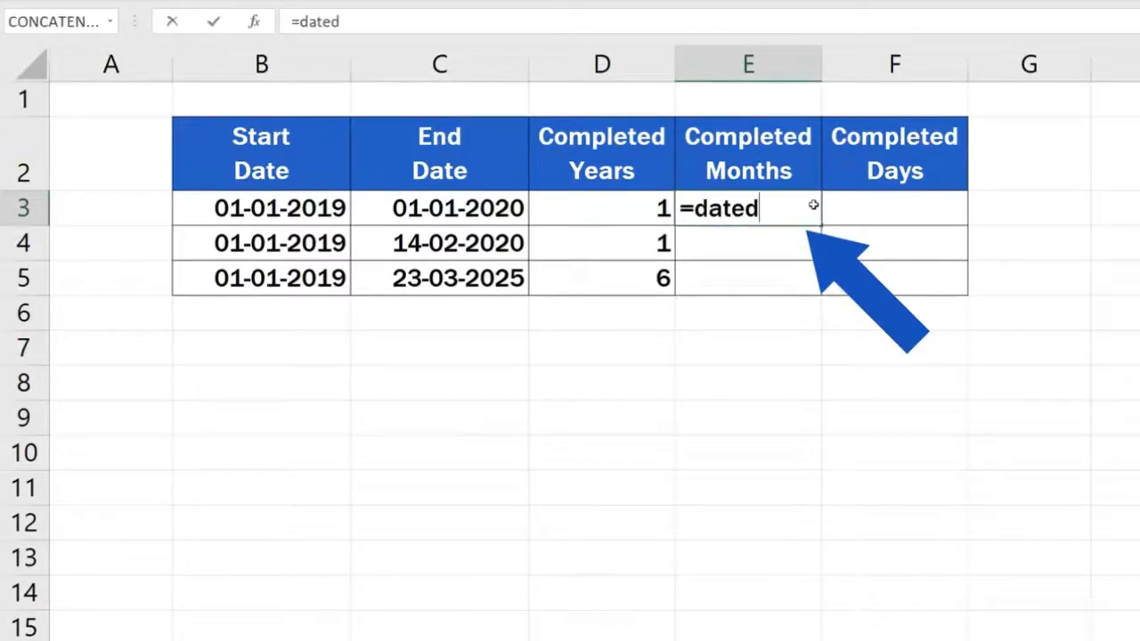
type("if(")
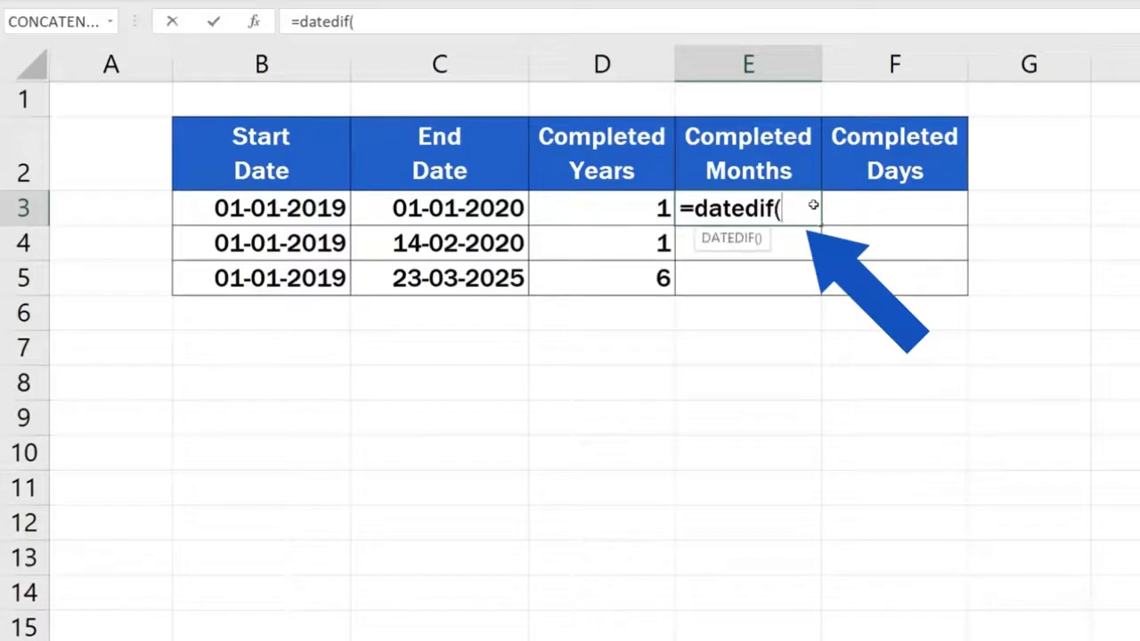
left_click(278, 207)
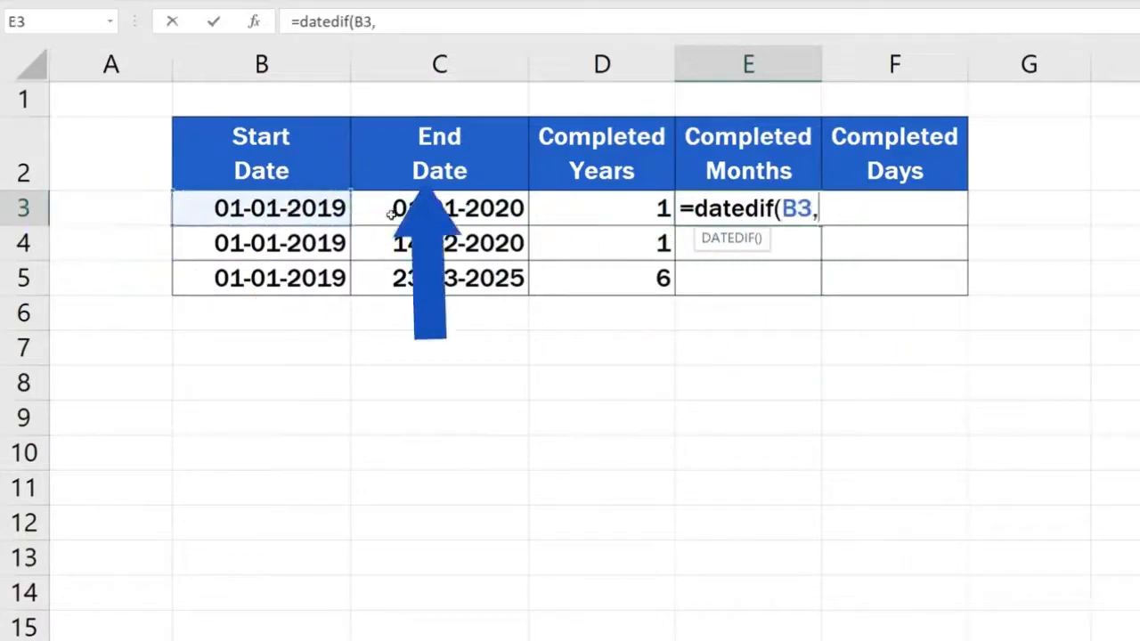
left_click(438, 207)
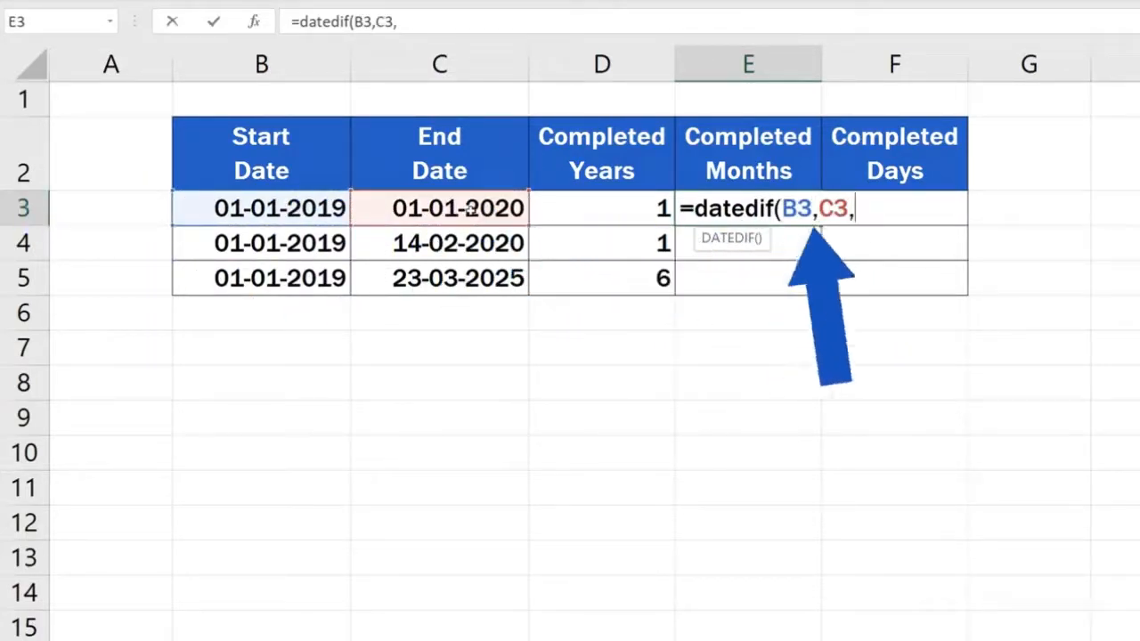
type("\"")
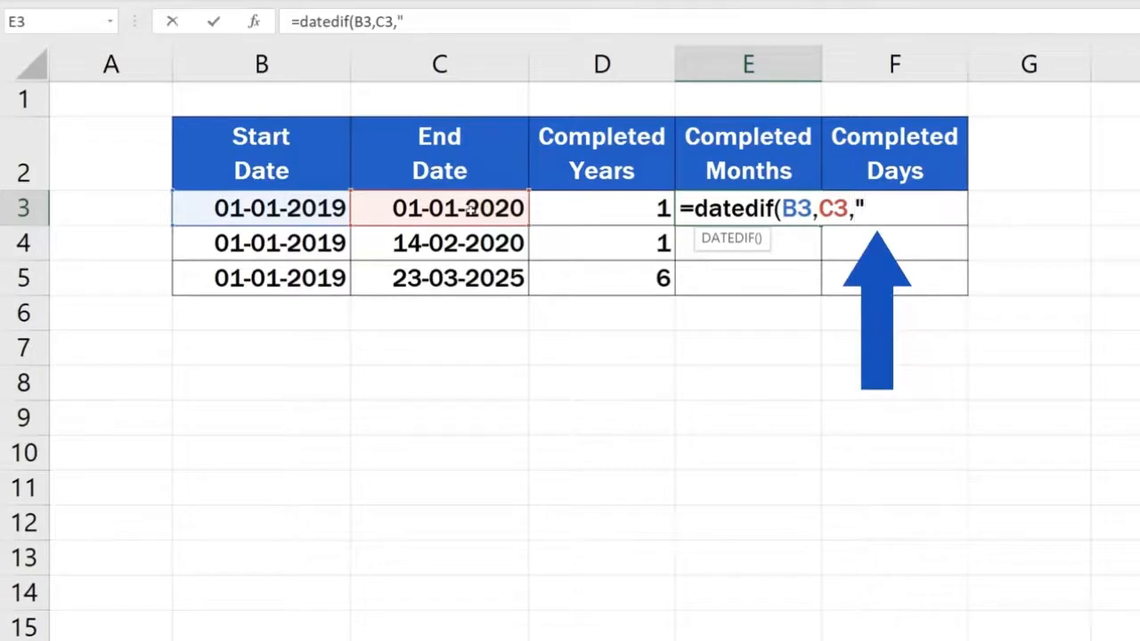
type("M\"")
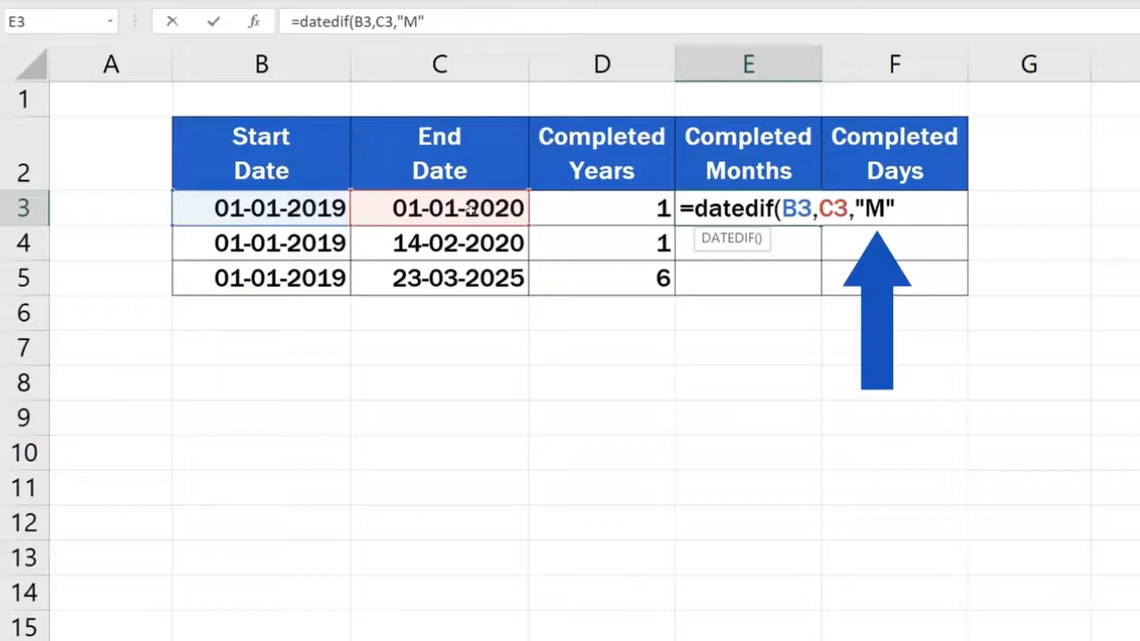
type(")")
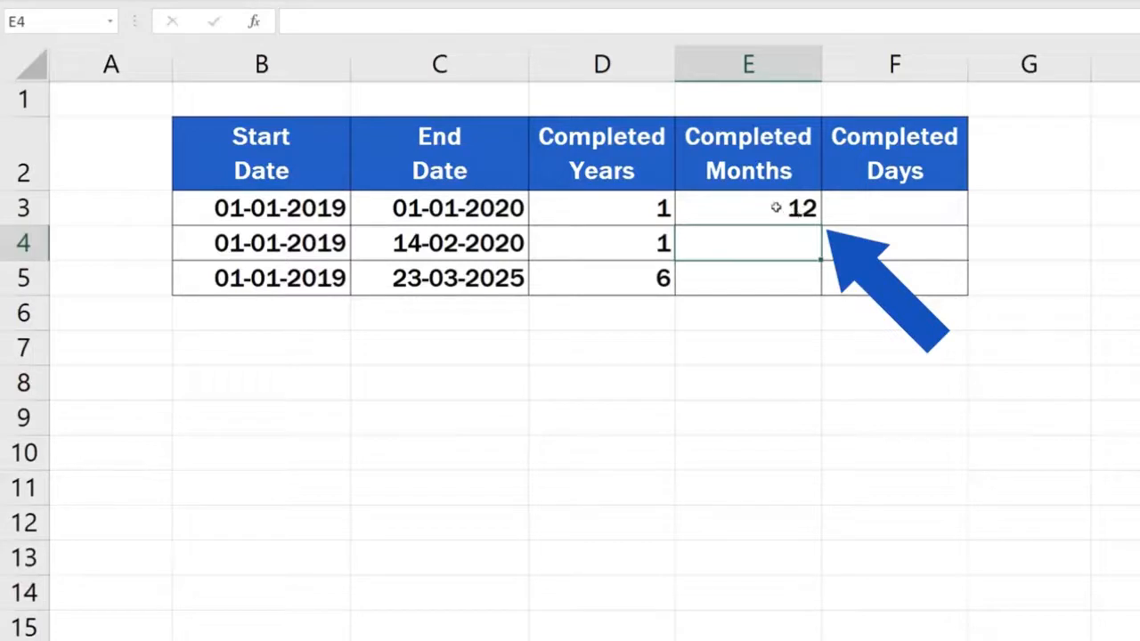
Step: Fill the months formula down to E5 (12, 13, 74) and move to F3 for days
left_click(748, 207)
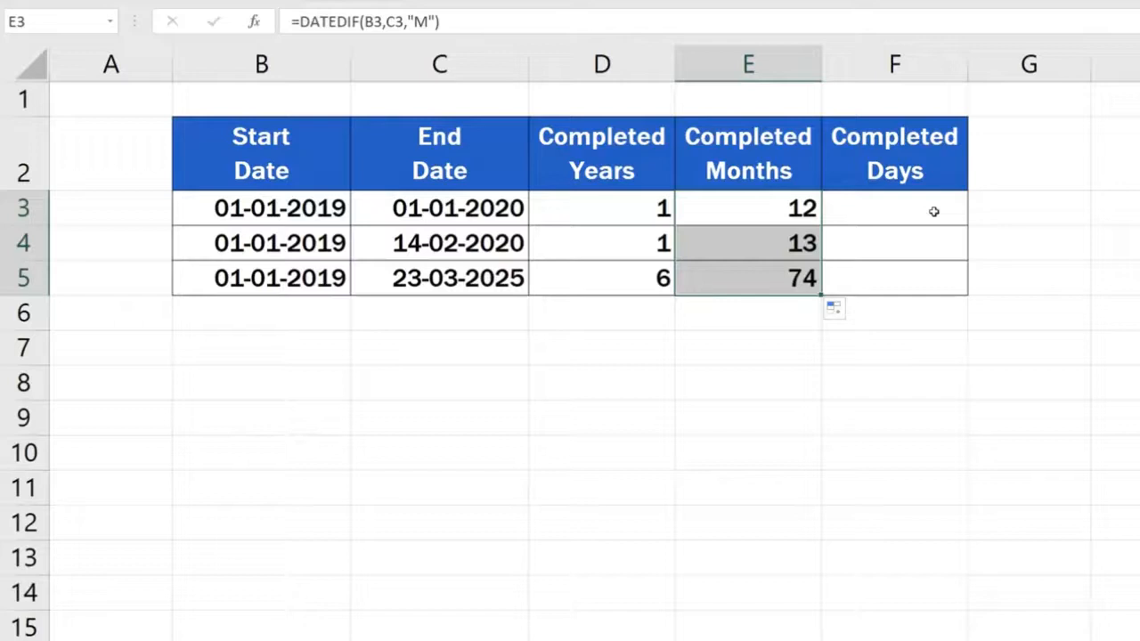
left_click(894, 207)
type("=")
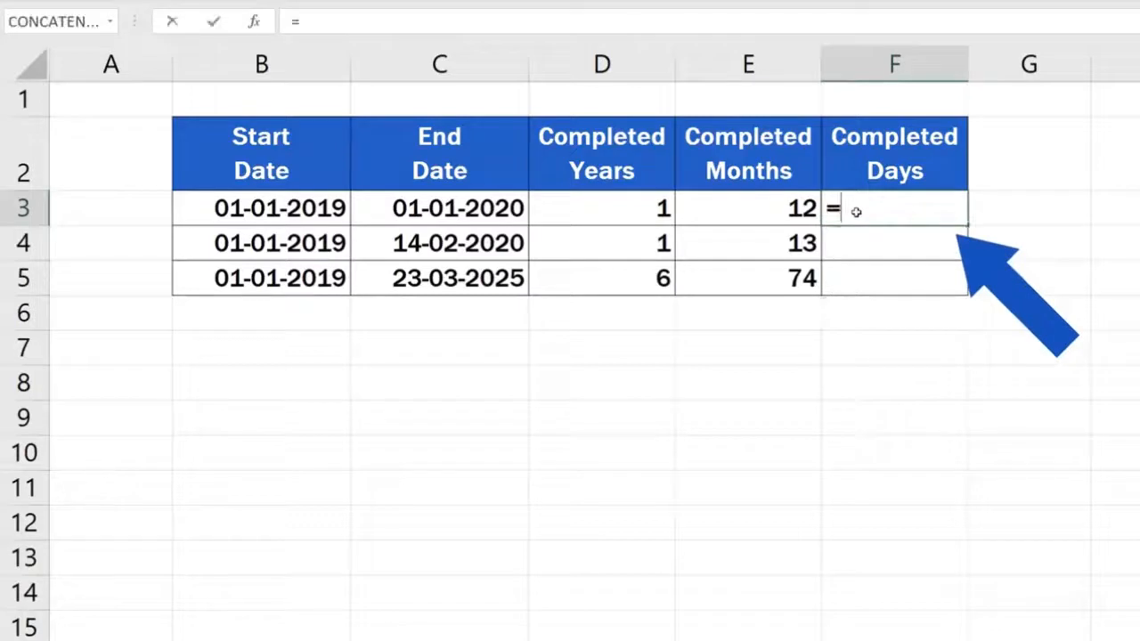
Step: Enter =DATEDIF(B3,C3,"D") in F3 so it returns 365 completed days
type("datedif(")
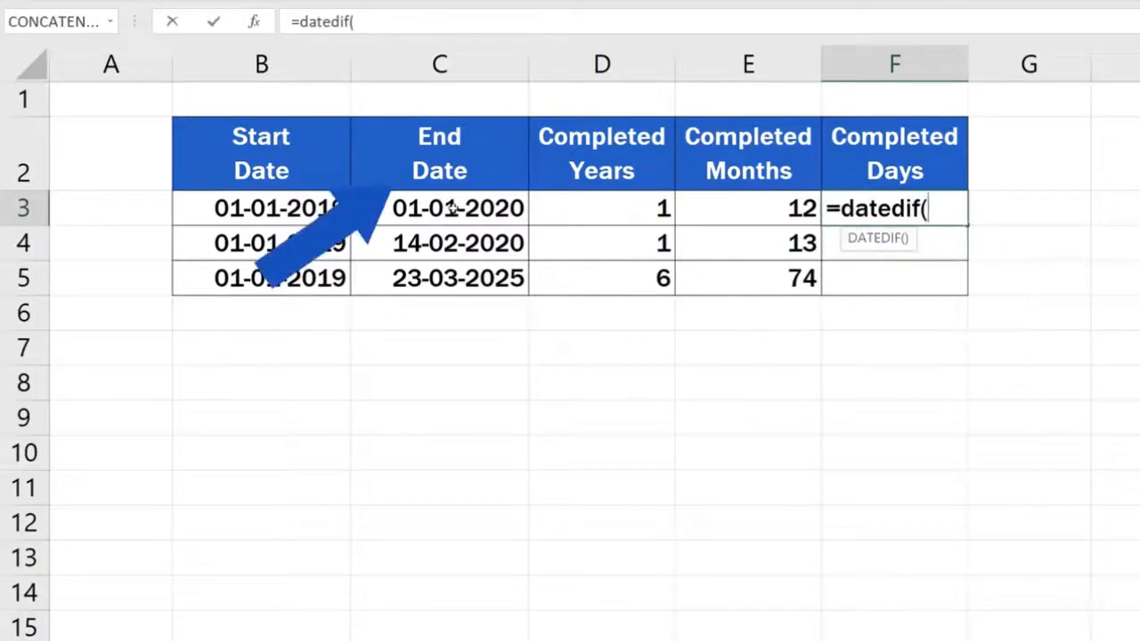
left_click(438, 207)
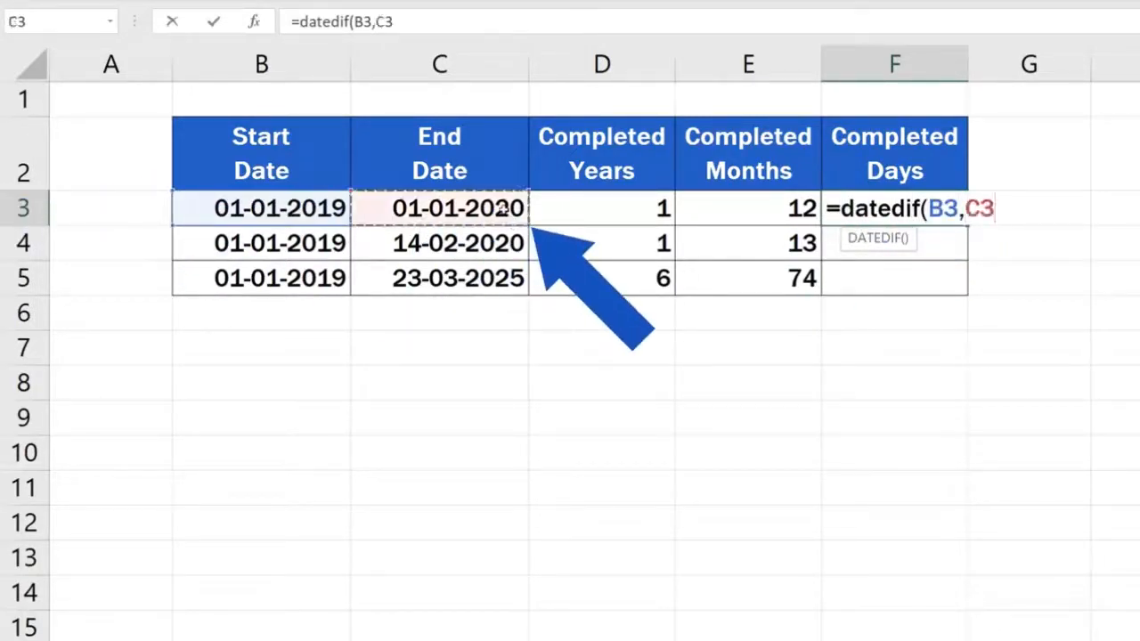
type(",")
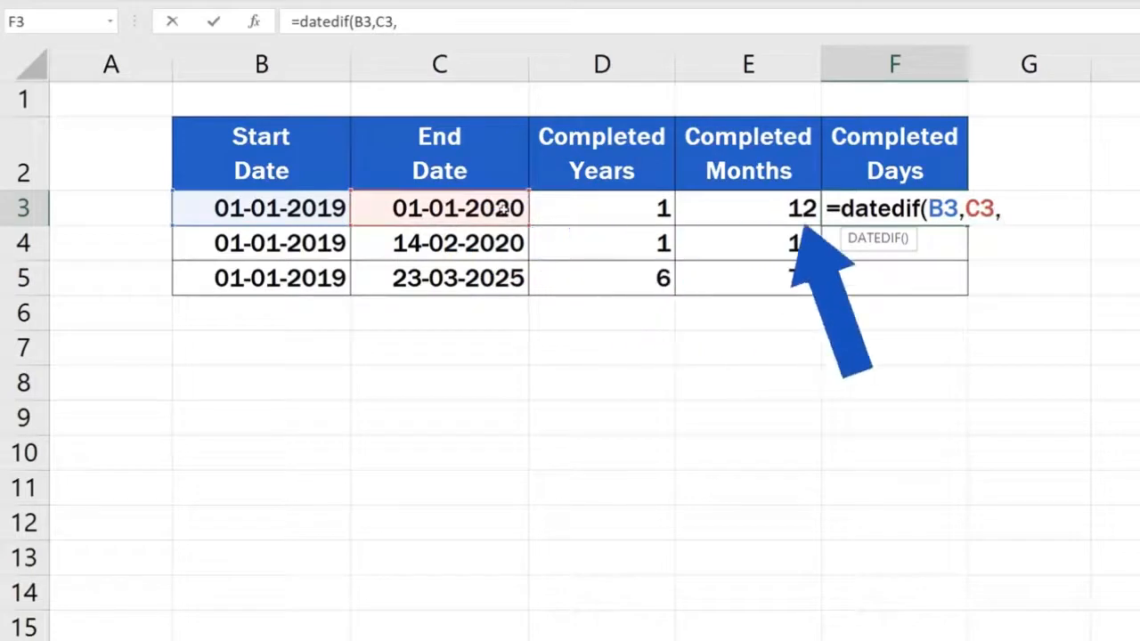
type("\"D\"")
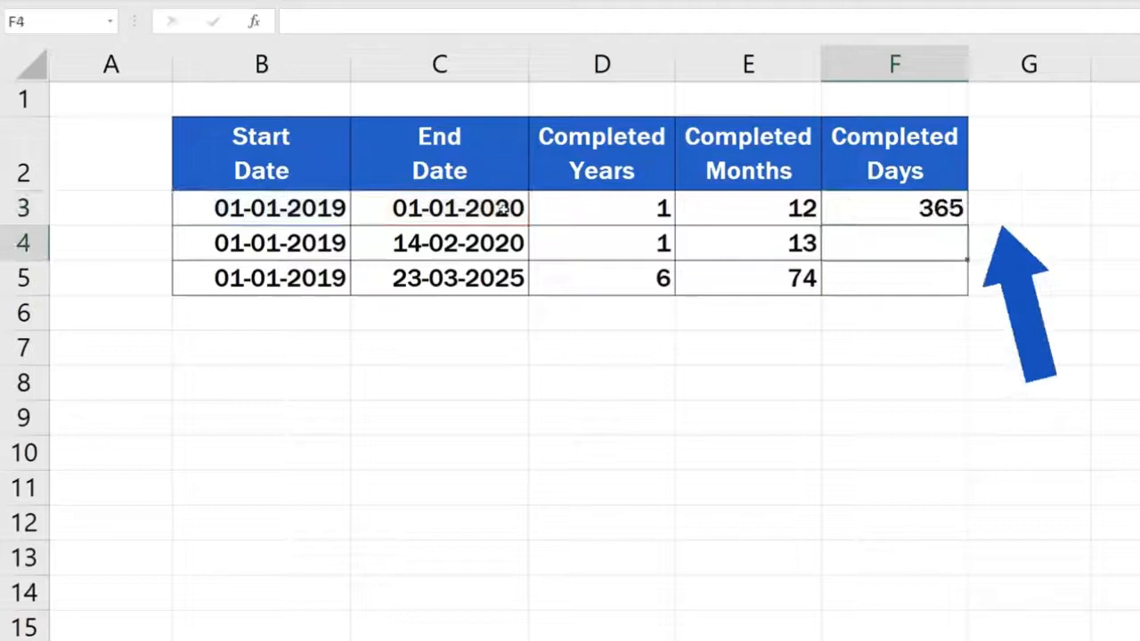
left_click(894, 207)
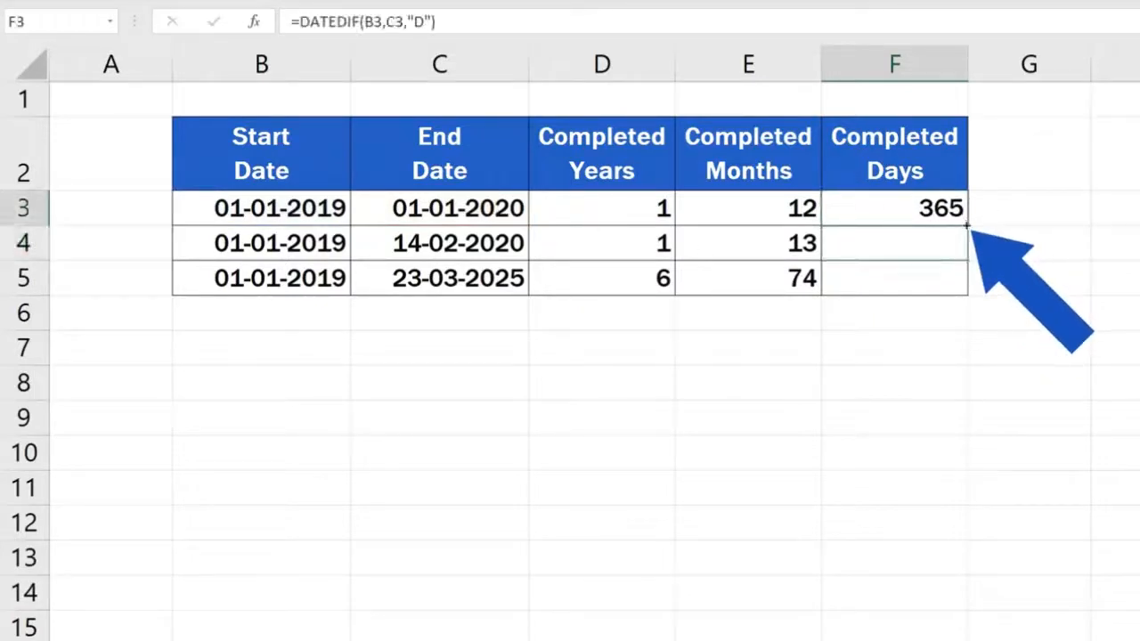